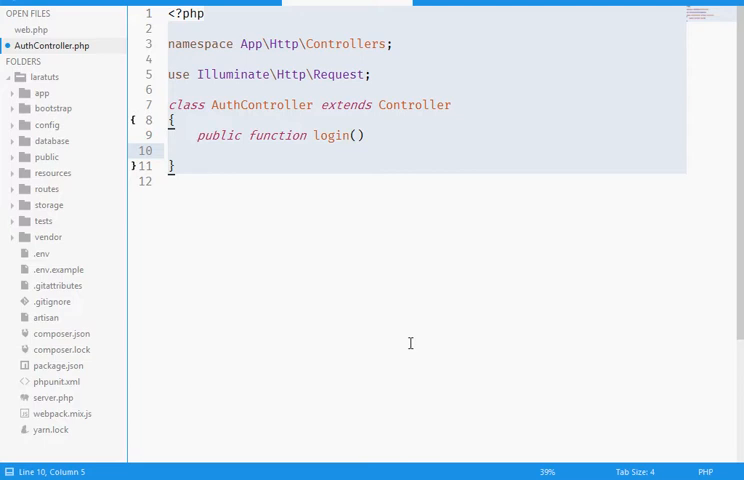
Add empty login and logout methods, each taking Request $request, to AuthController
type("{")
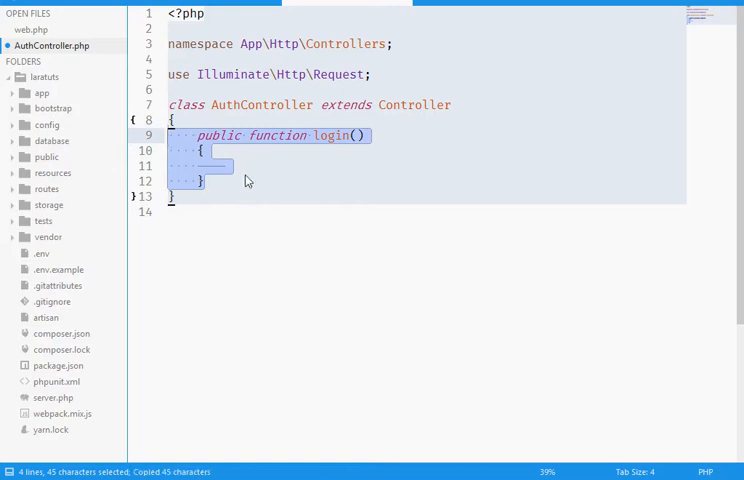
key("ctrl+v")
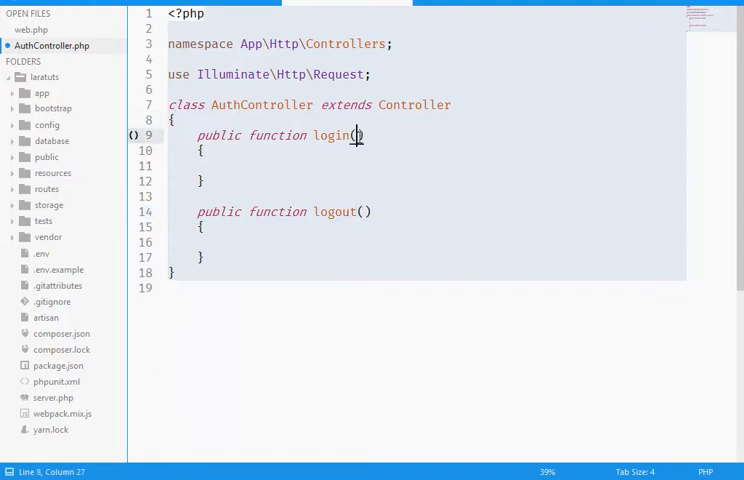
type("Request $")
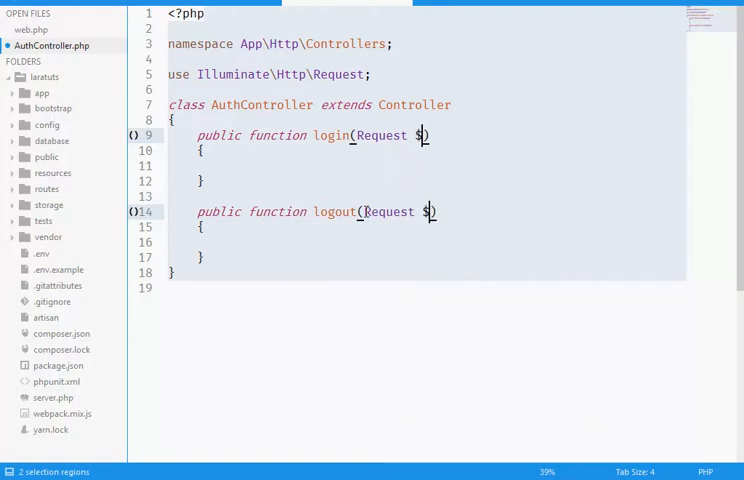
type("req")
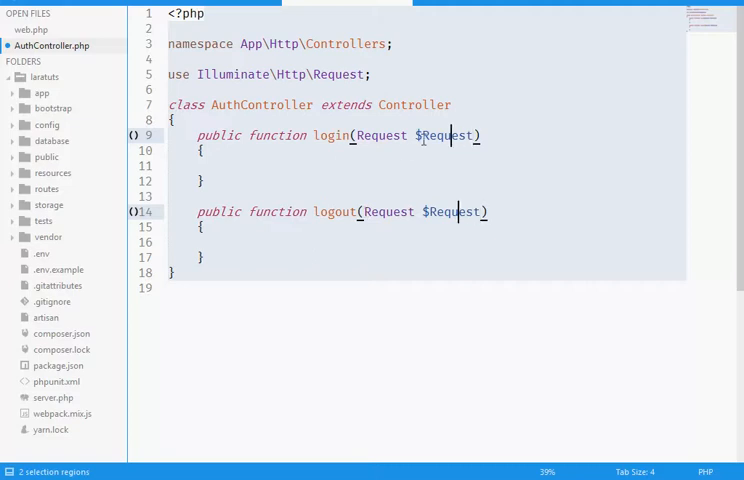
type("request")
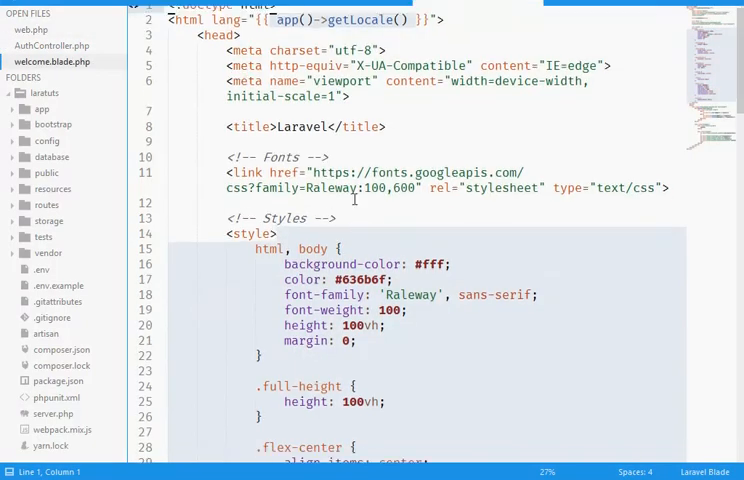
Remove the five default Laravel anchor links from the welcome view's links div
scroll("down", 3)
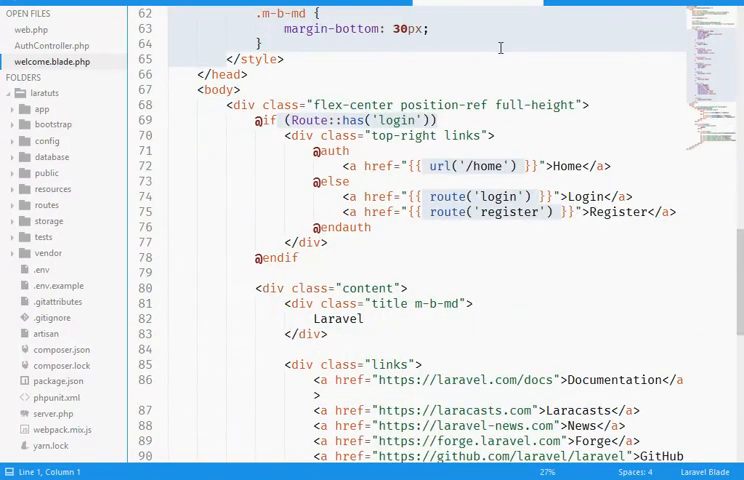
scroll("down", 3)
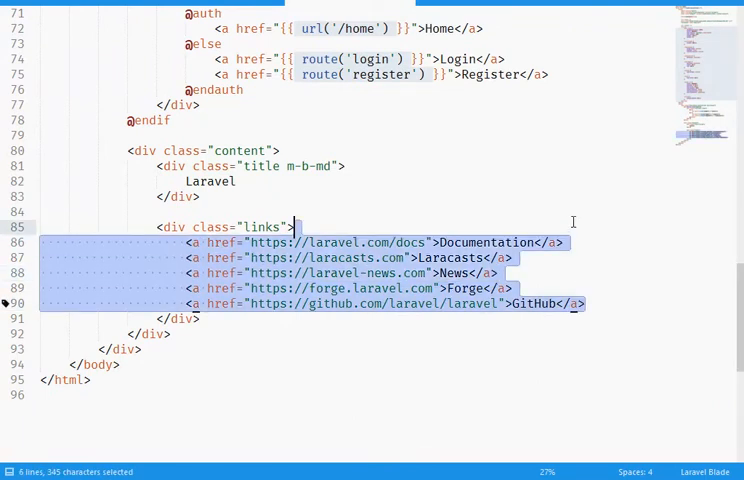
key("Delete")
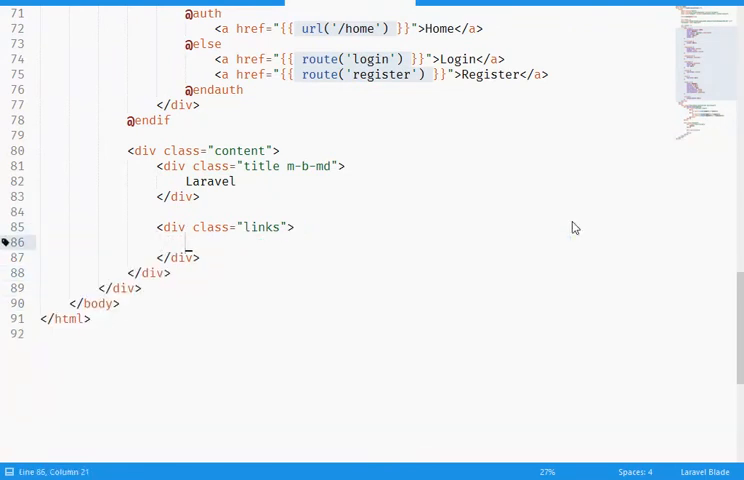
type("@if(")
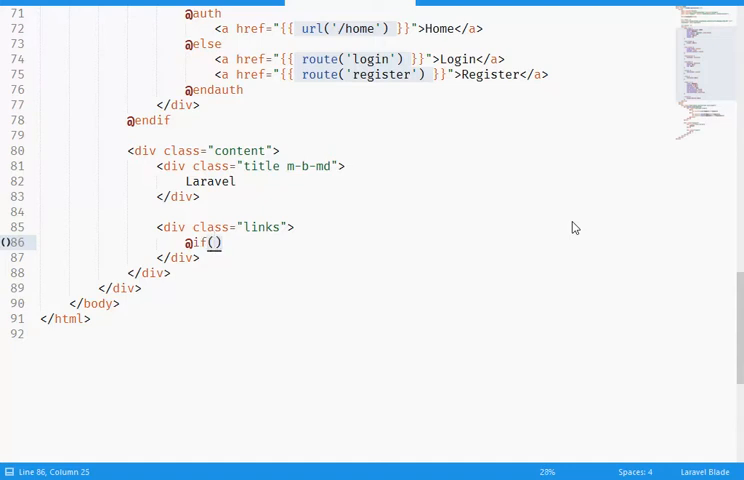
type("Session::")
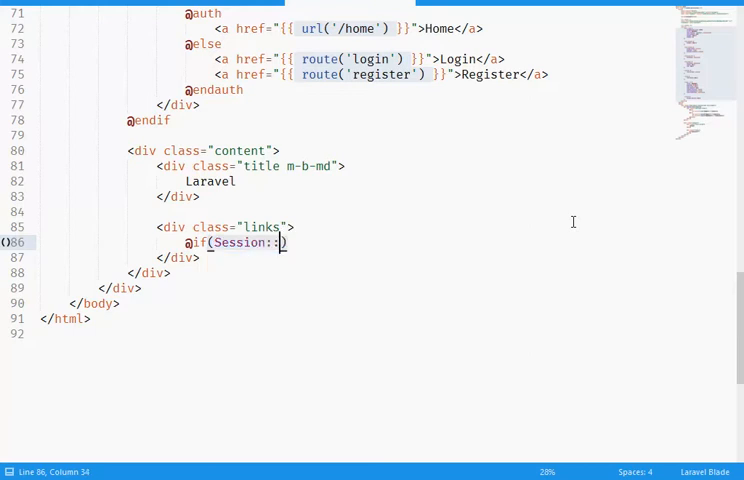
type("has()")
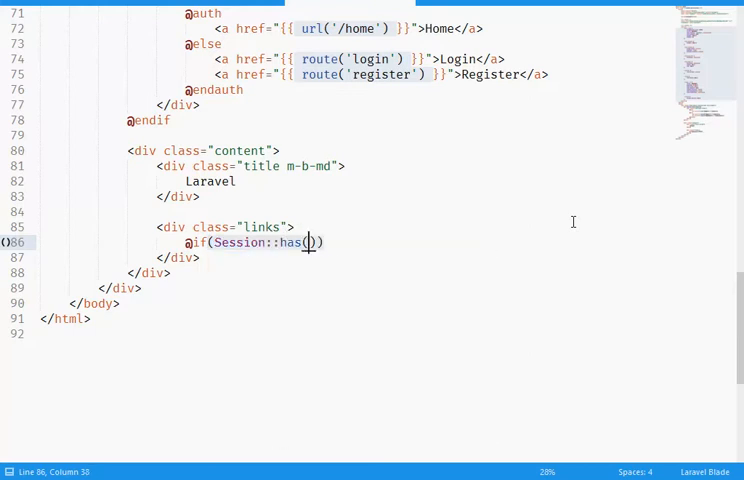
type("'log'")
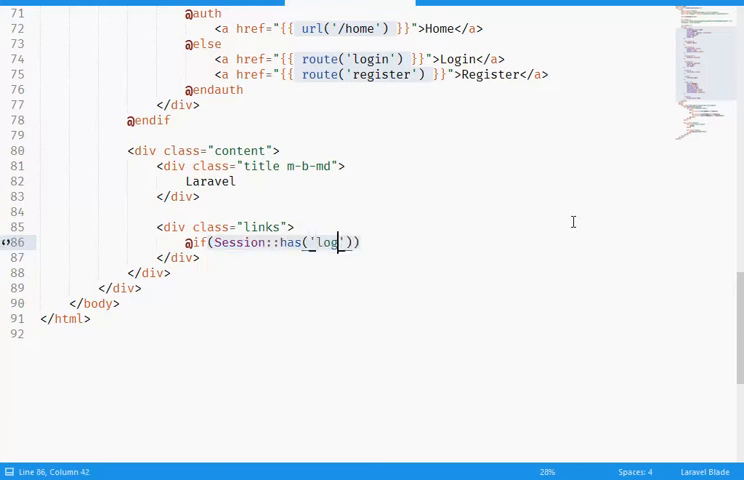
type("_in")
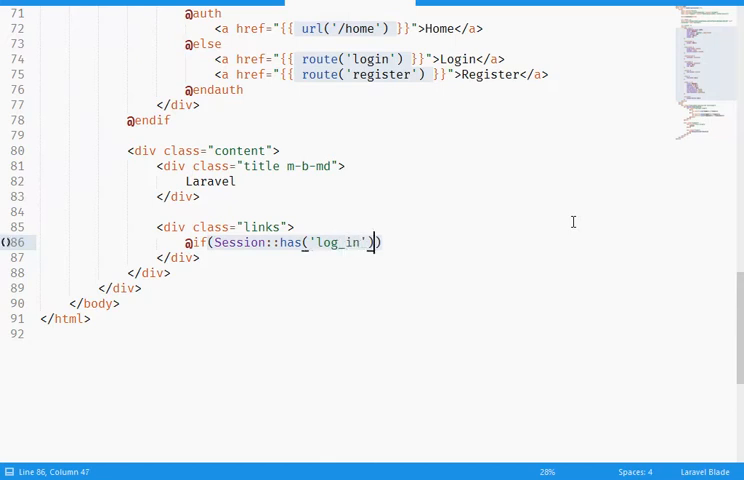
key("Enter")
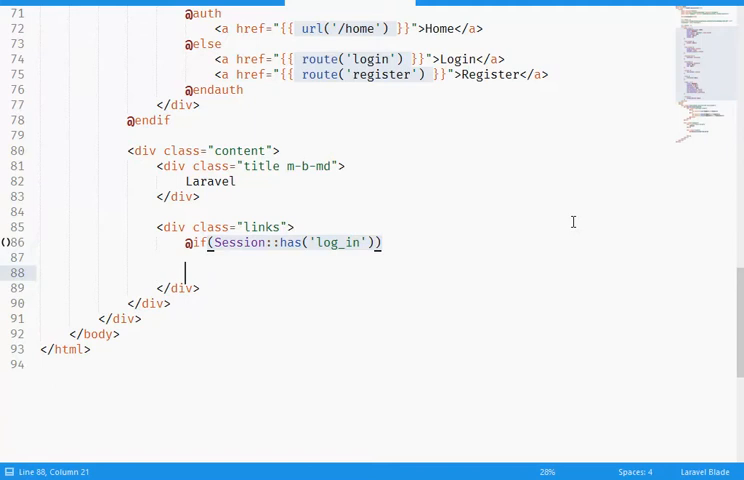
type("@endif")
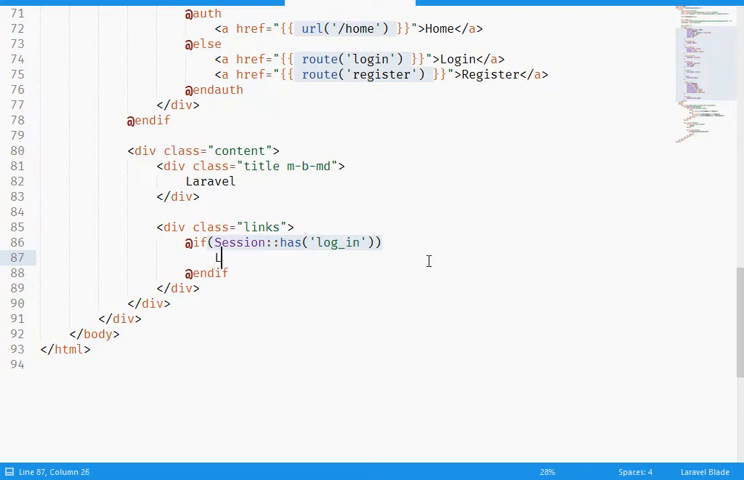
key("Backspace")
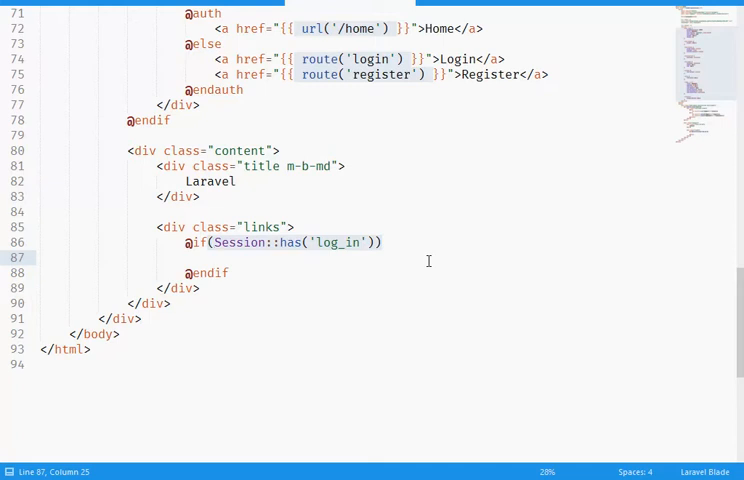
type("Lgou")
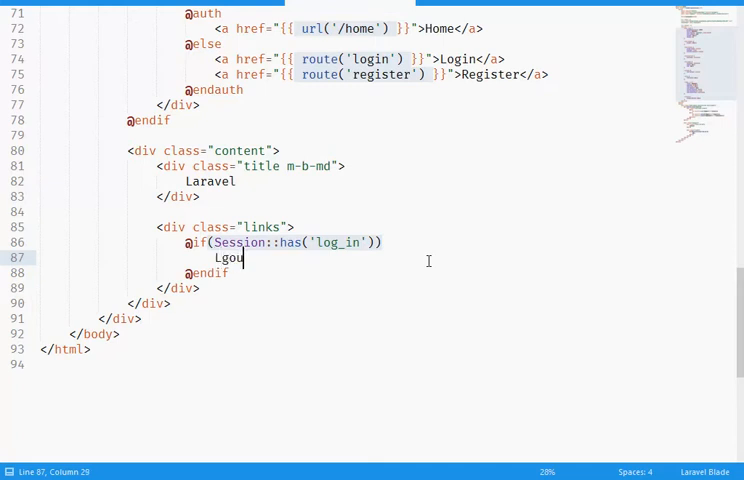
key("Backspace")
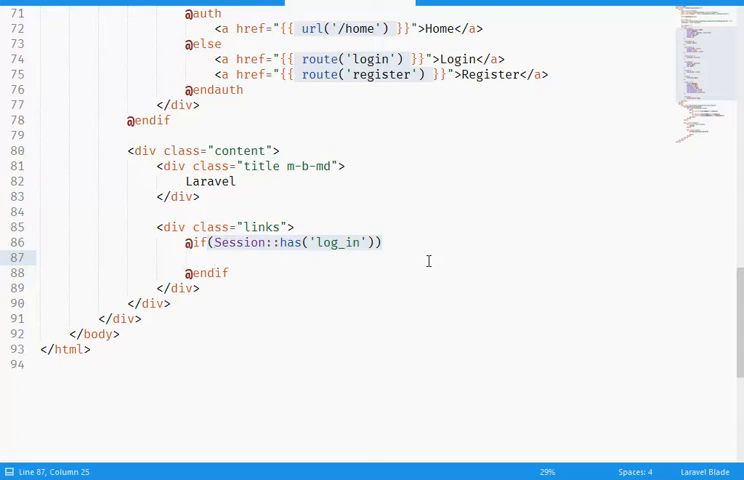
type("a href=\"{{  }}\"></a>")
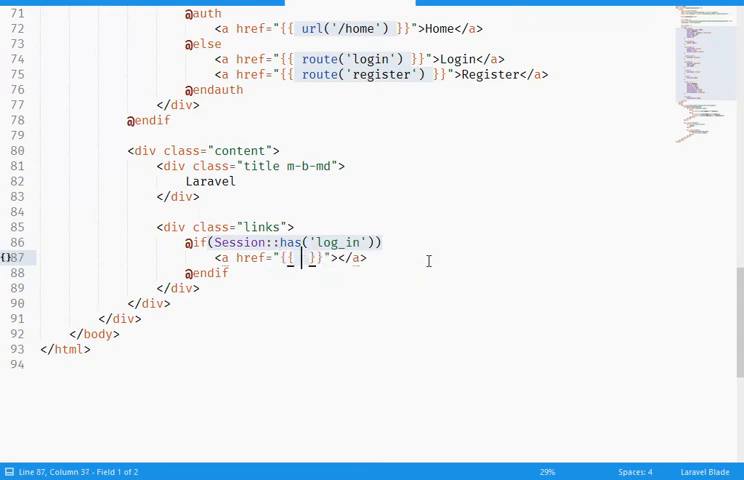
type("rout")
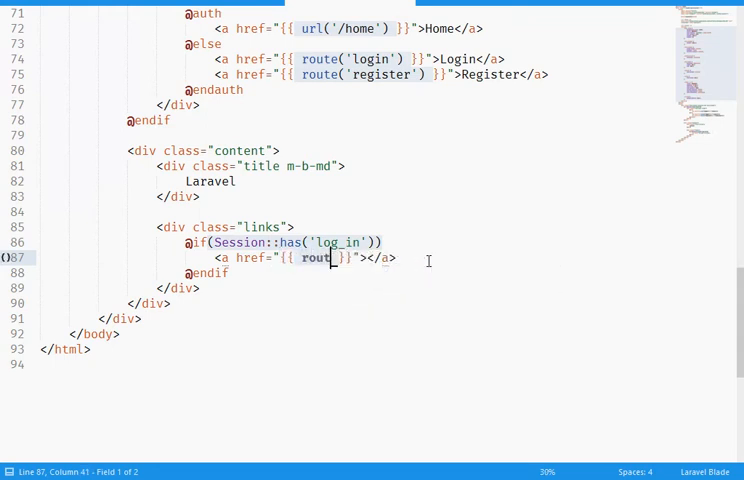
type("('")
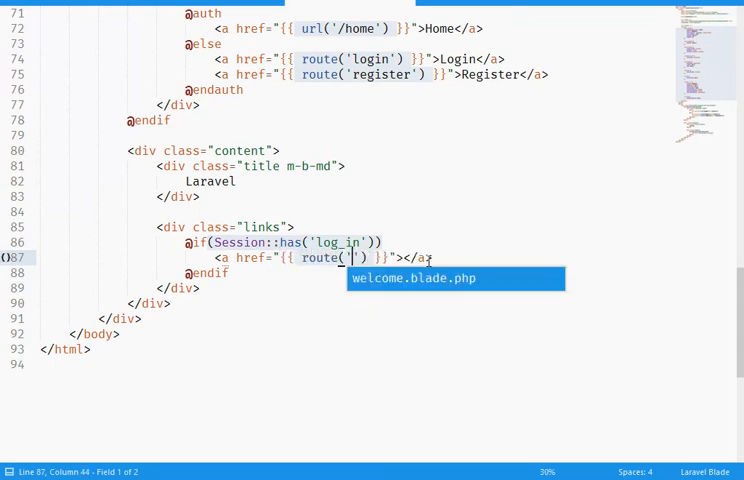
type("lgout")
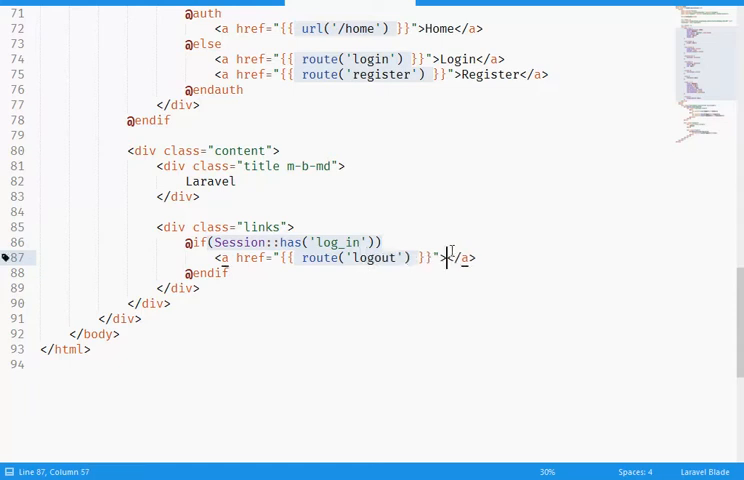
type("Loug")
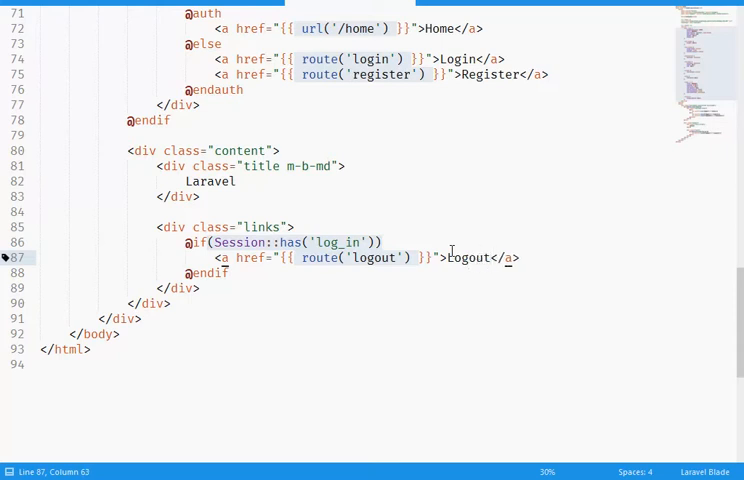
key("Enter")
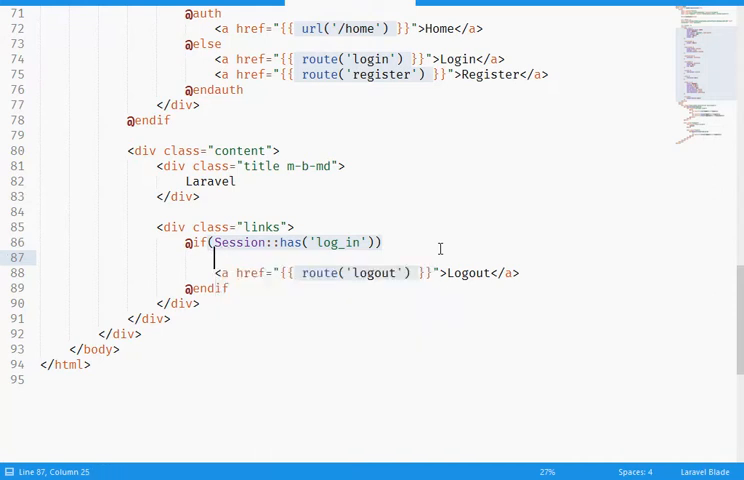
type("span ></span>")
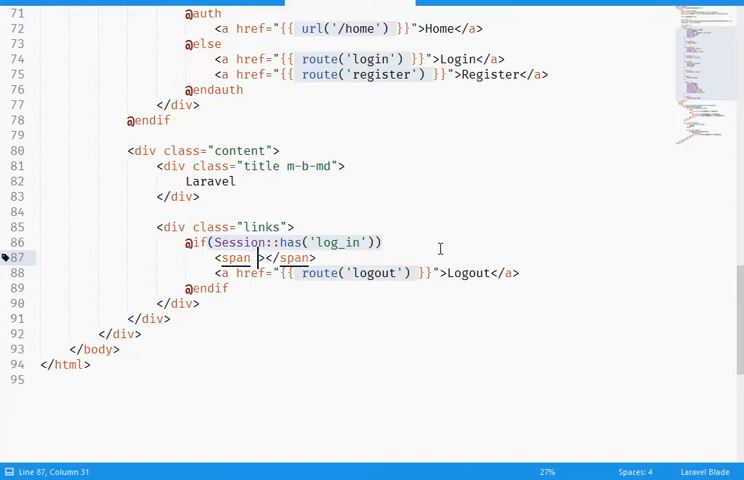
type("style=\"\"")
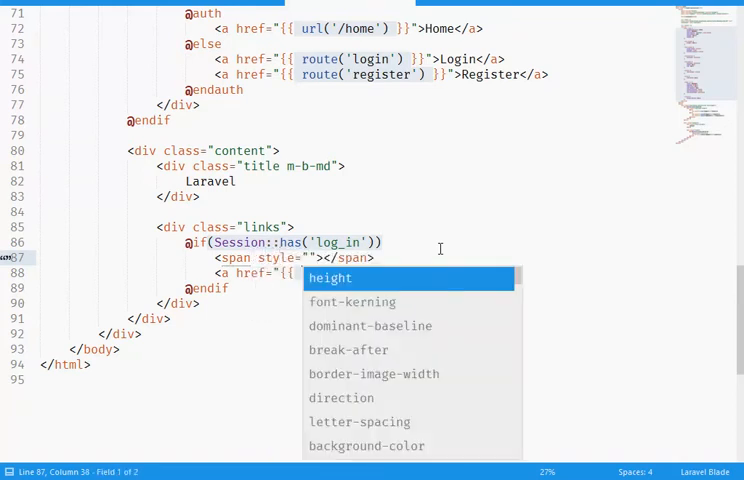
type("color:")
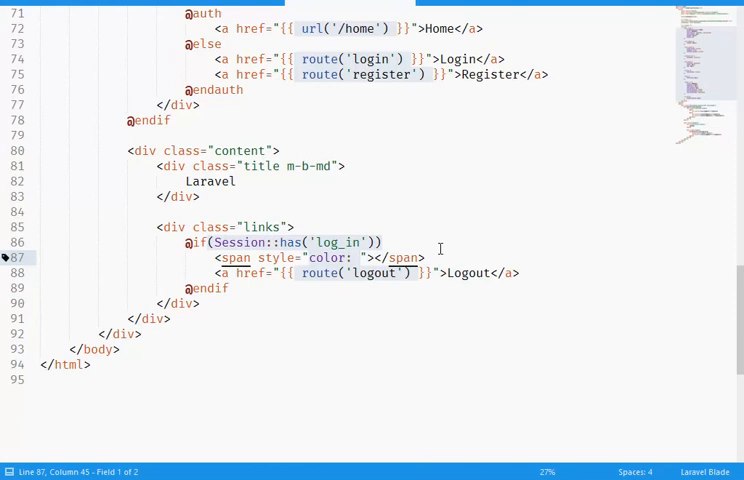
type("green")
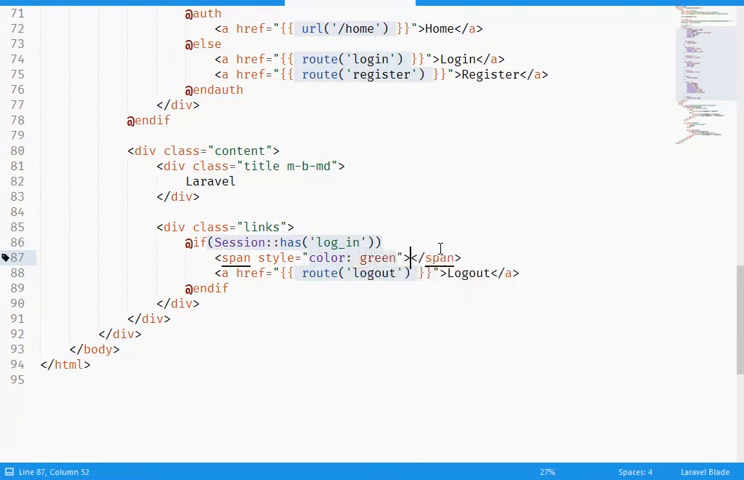
type("Your")
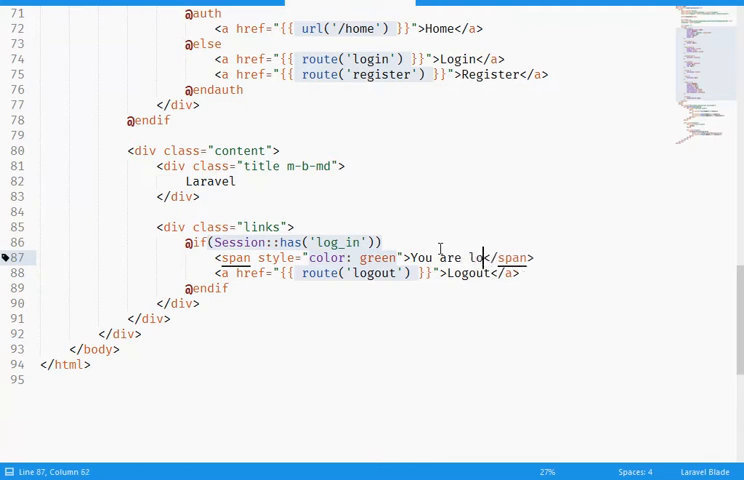
type("gin")
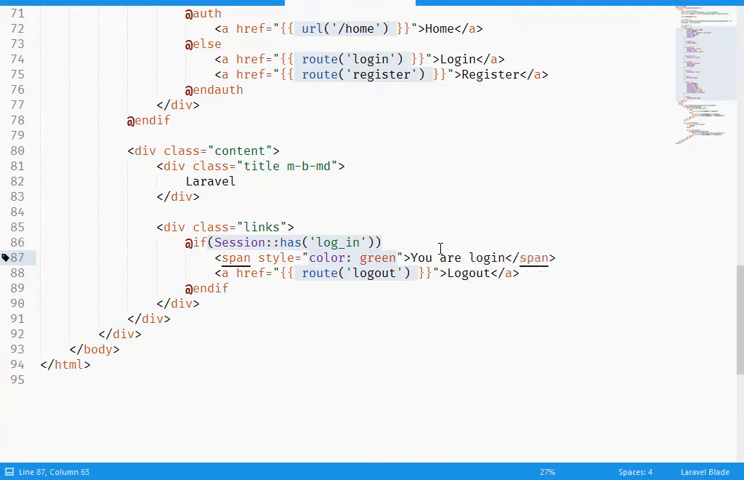
key("ctrl+s")
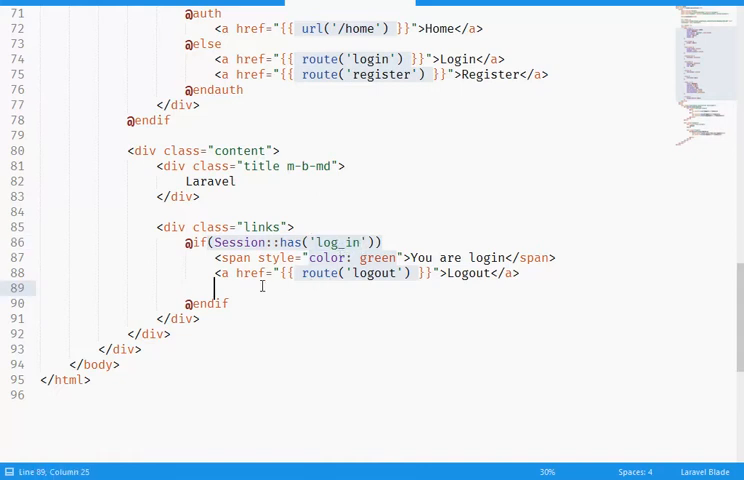
type("@")
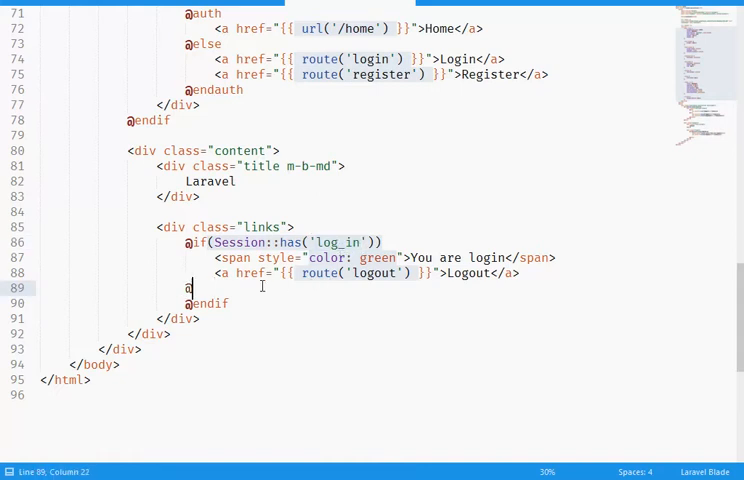
type("else")
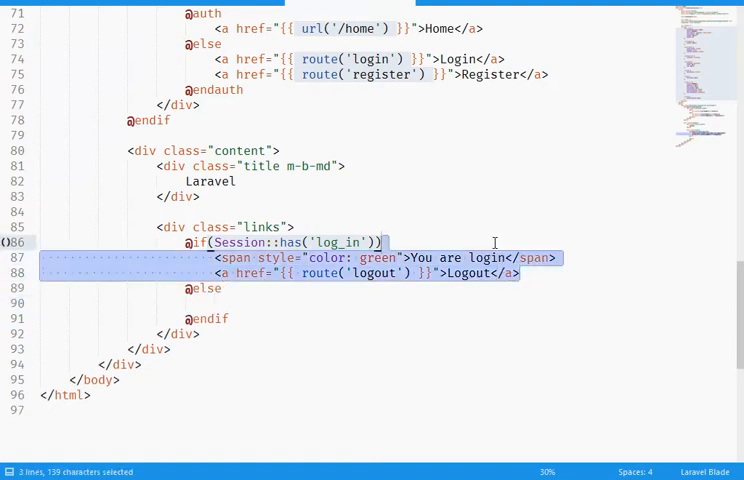
left_click(340, 304)
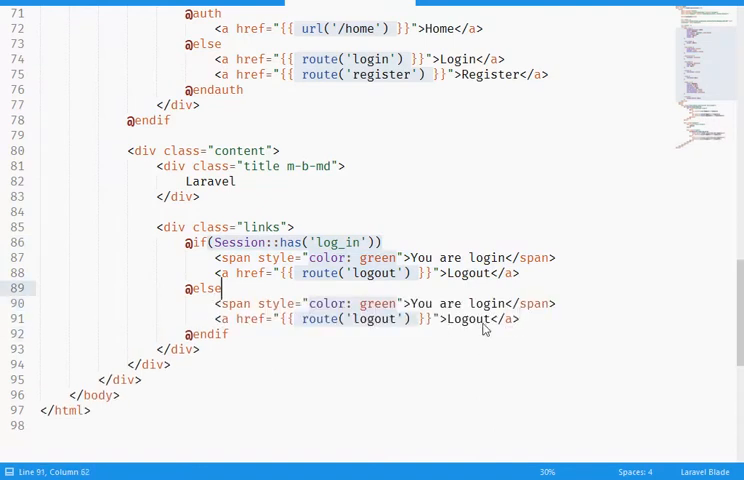
key("Backspace")
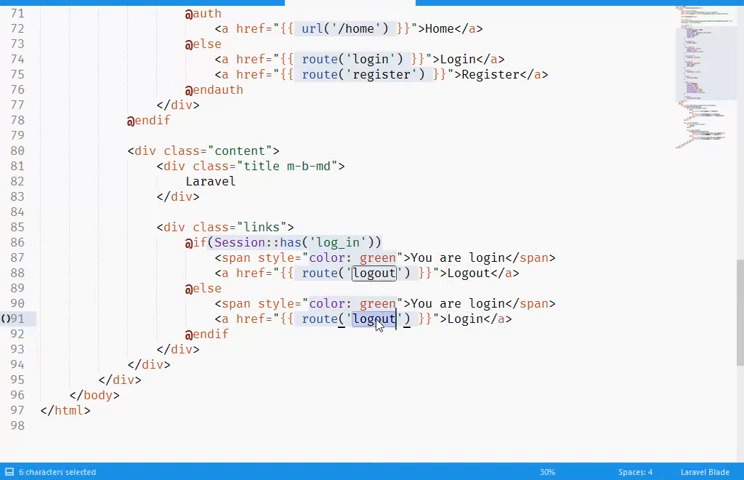
type("login")
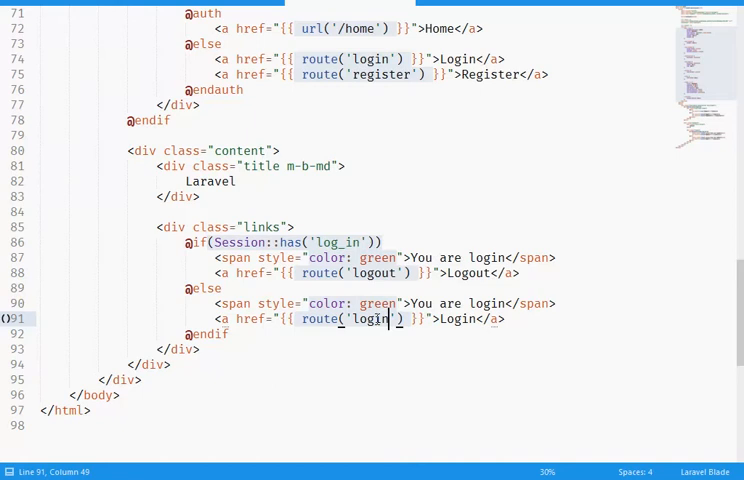
double_click(376, 304)
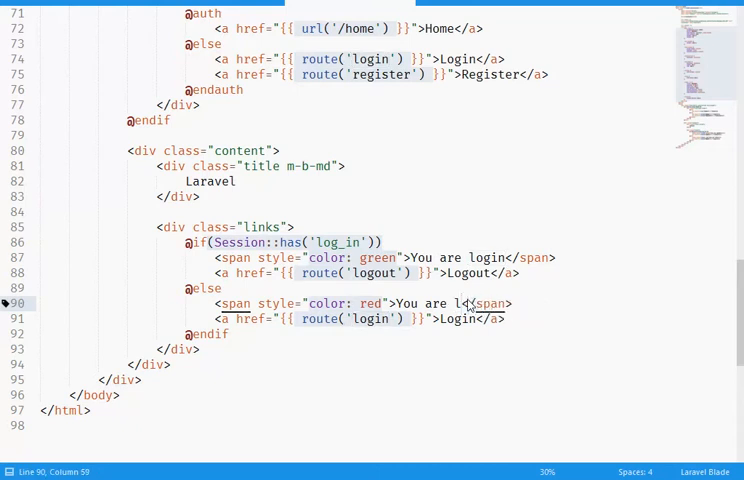
type("ogout")
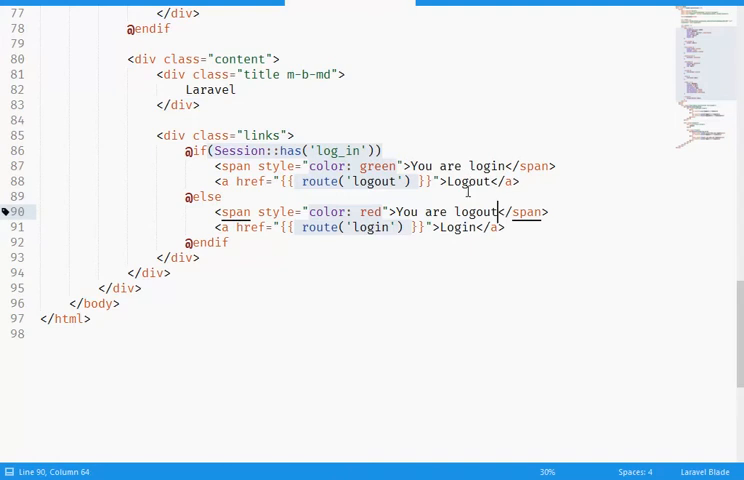
scroll("up", 3)
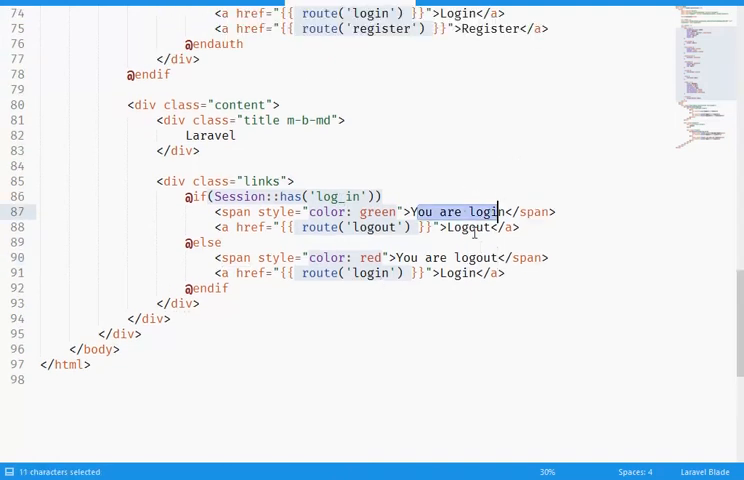
left_click(330, 196)
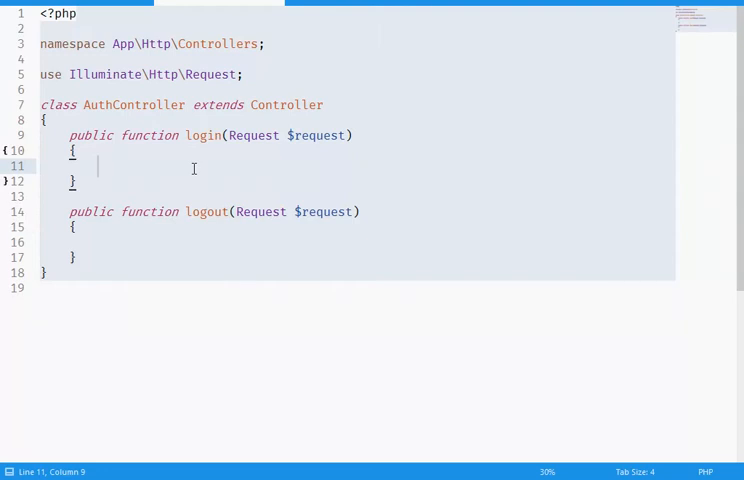
In login(), store 'log_in' as true with $request->session()->put('log_in',true);
type("$request")
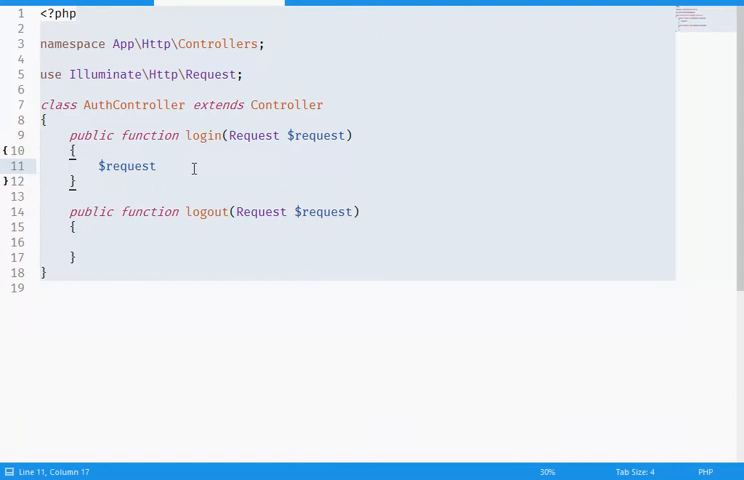
type("->session(")
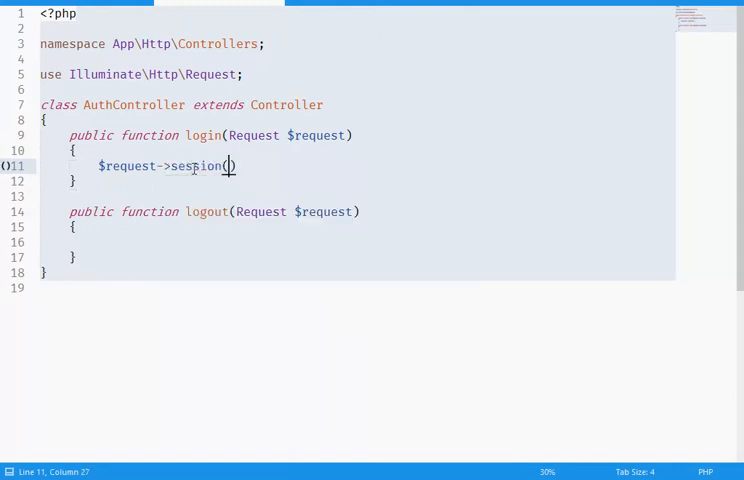
type("->")
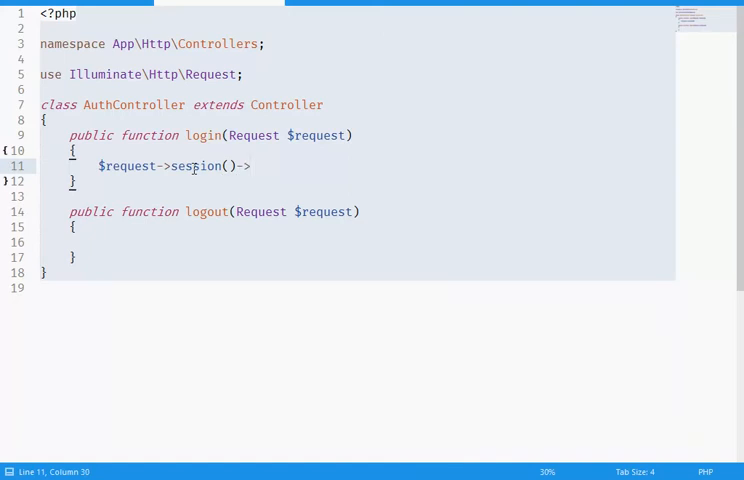
type("put()")
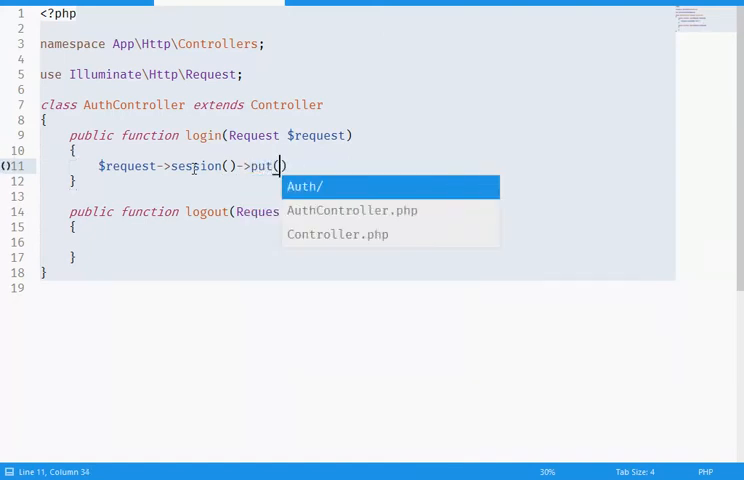
type("''")
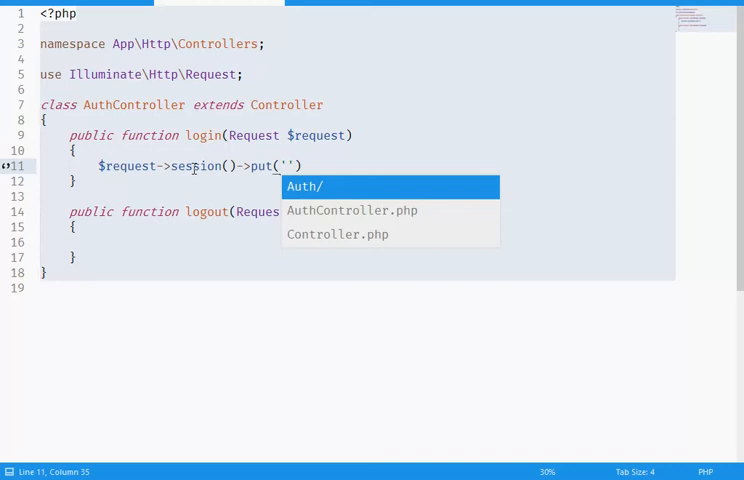
type("log")
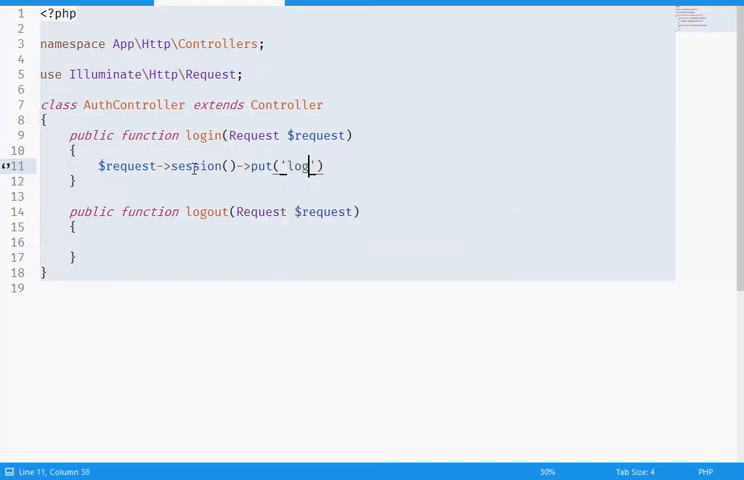
type("in")
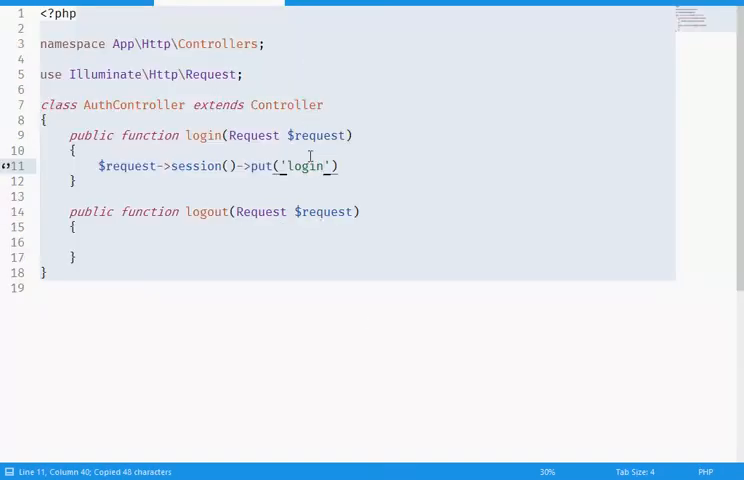
type("@if(Session::has('log_in'))")
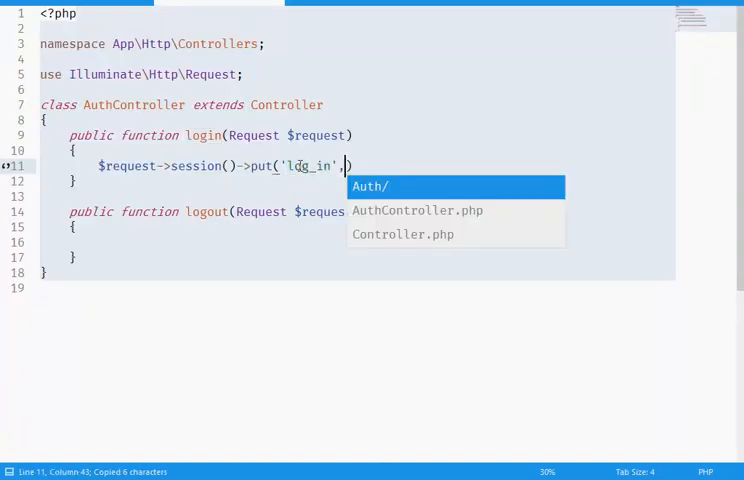
type("true)")
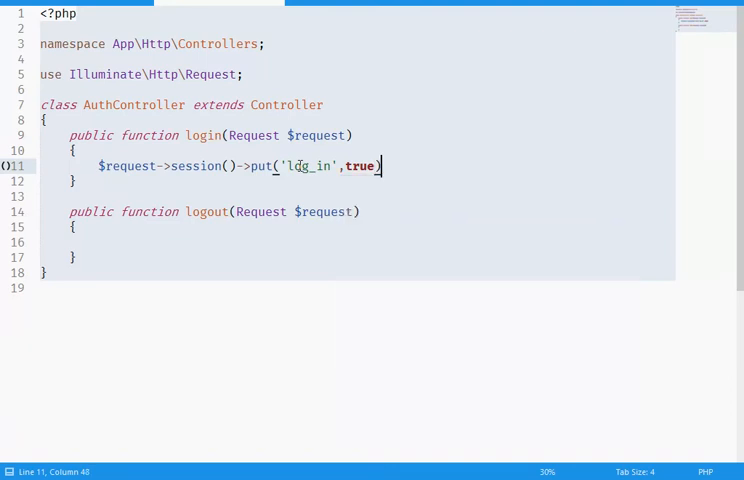
type(";")
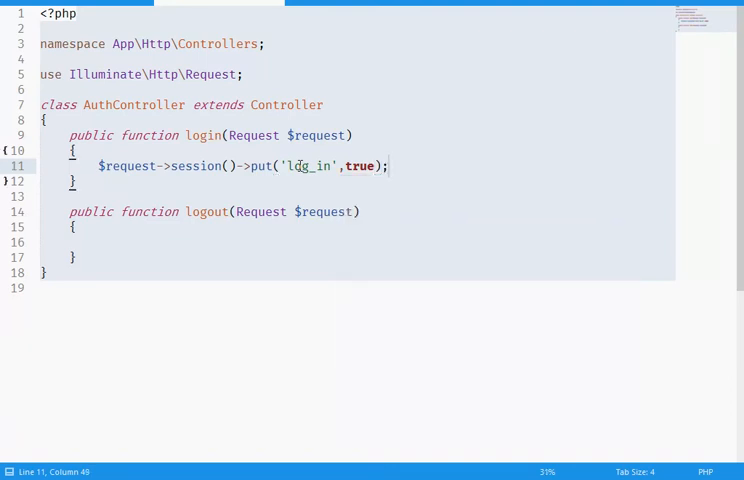
Return redirect()->route('home') from the login method
type("return")
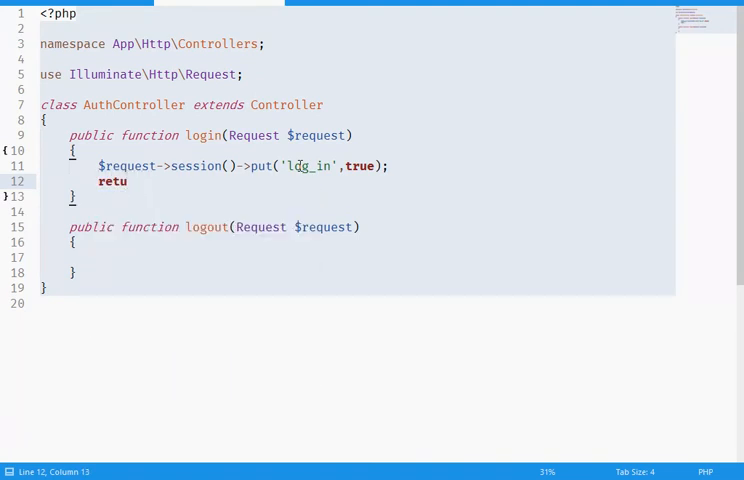
type("rn r")
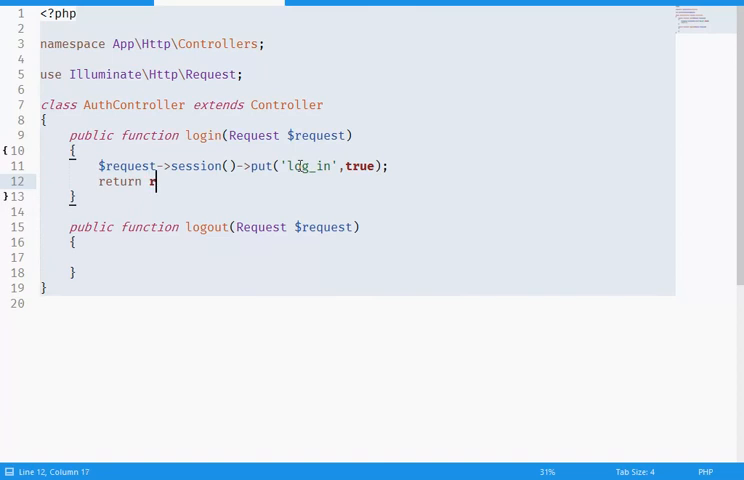
type("redirect()->")
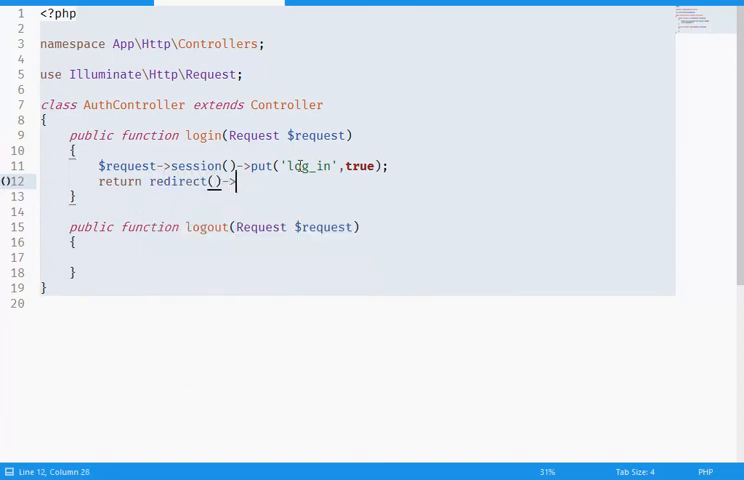
type("route()")
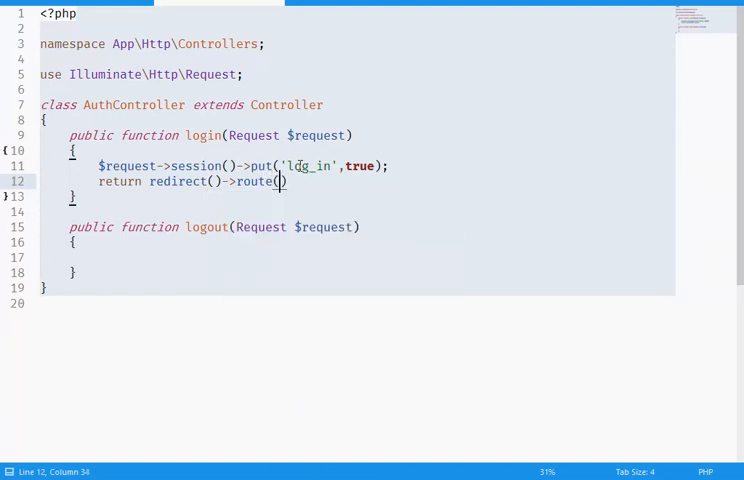
type("'home'")
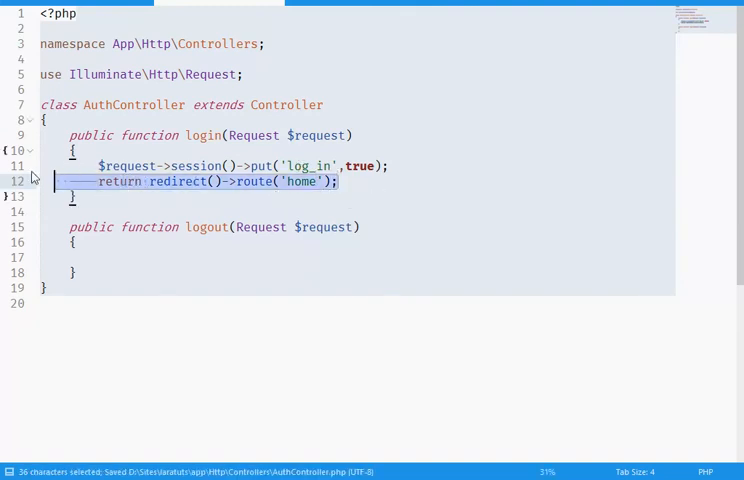
Copy login's session-put and redirect-to-home lines into the logout method body
left_click(340, 180)
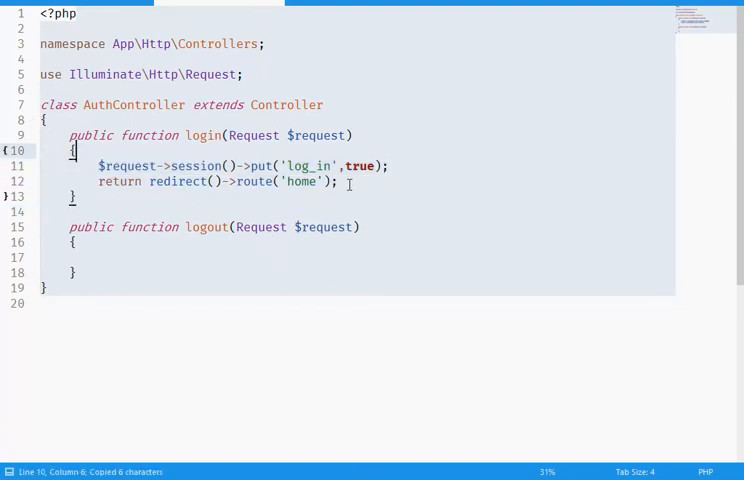
left_click_drag(100, 180, 338, 180)
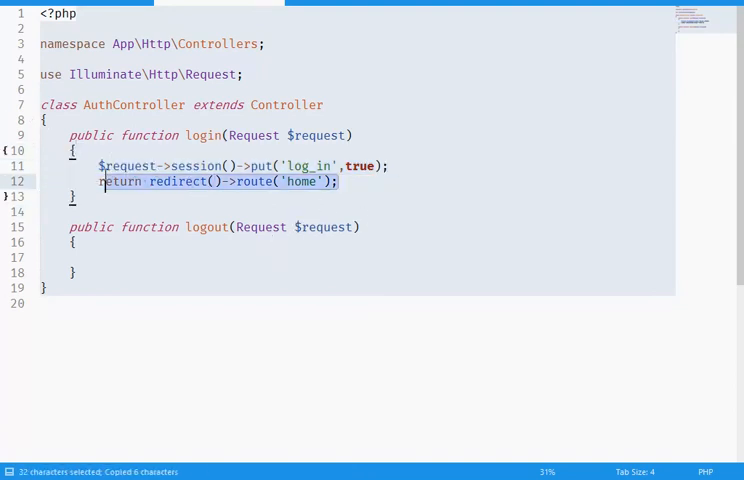
left_click(90, 242)
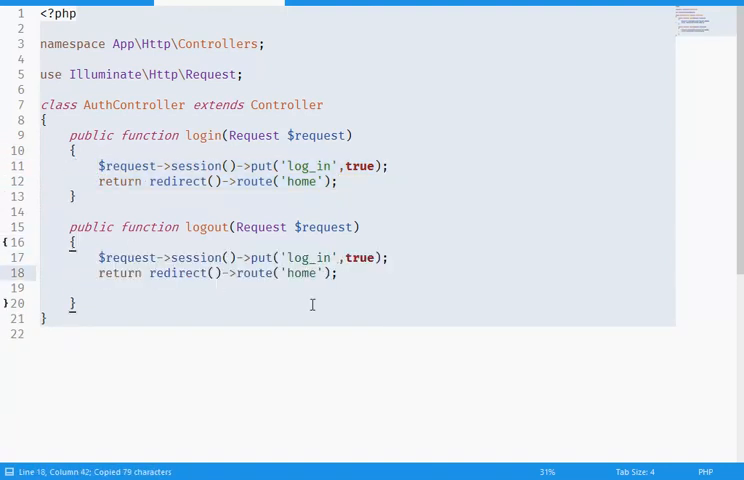
double_click(252, 272)
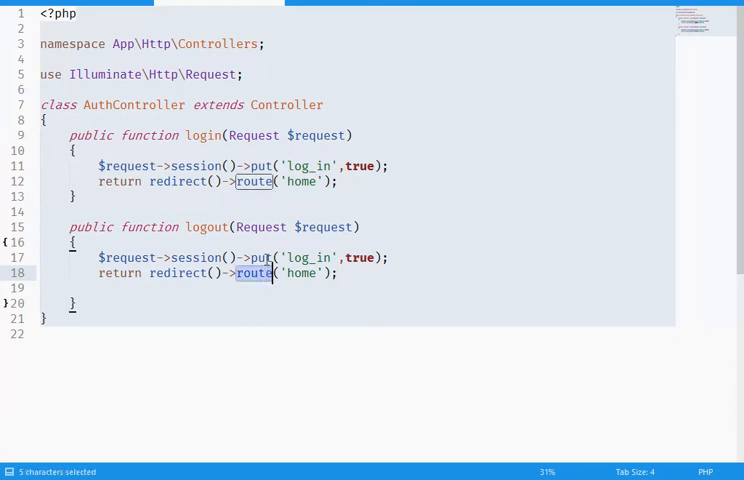